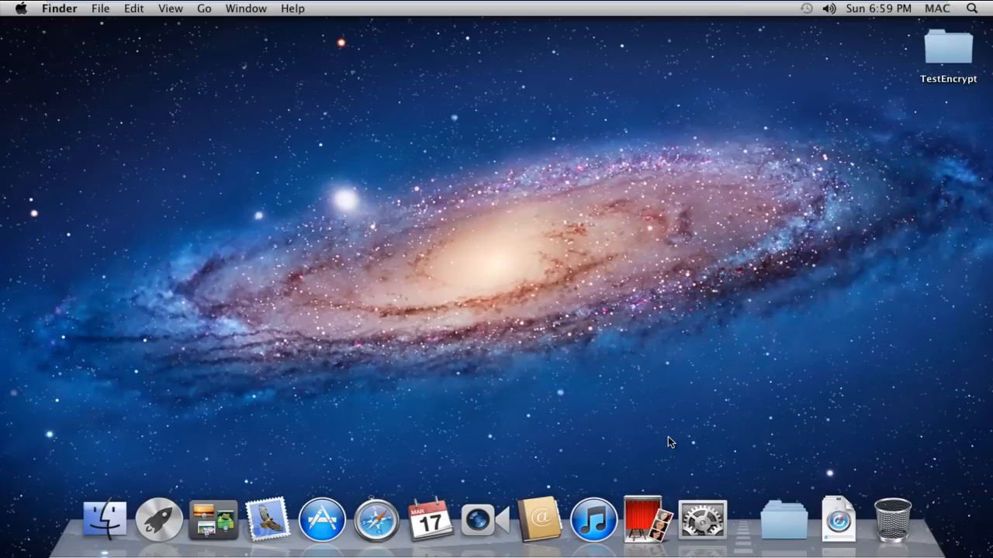
mouse_move(673, 450)
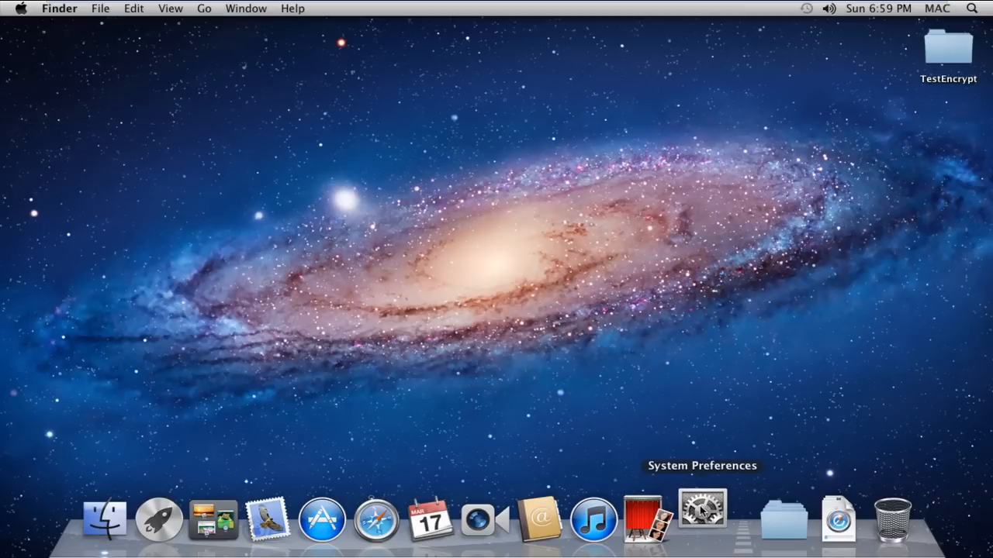
Launch System Preferences from the Dock.
click(702, 518)
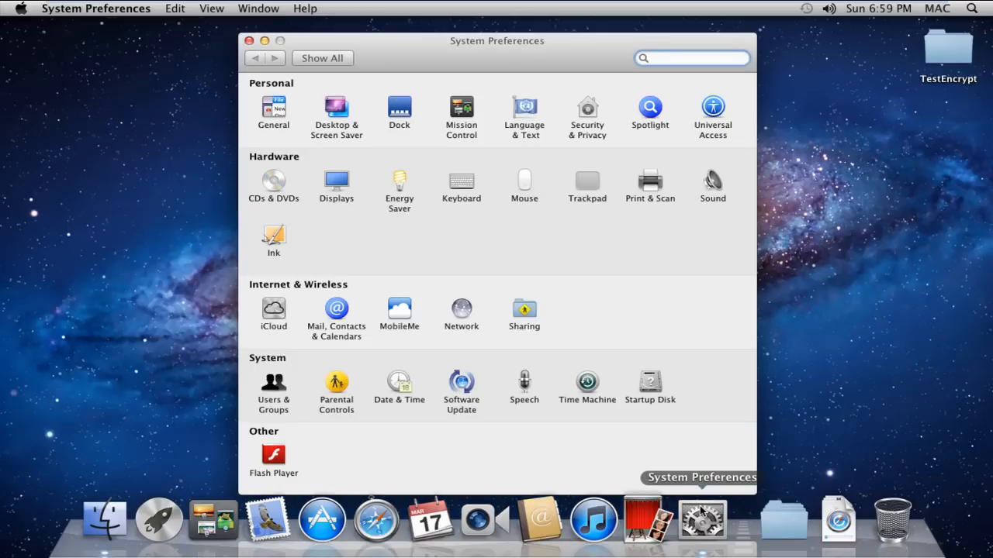
Open Network preferences and unlock them with the administrator password.
click(461, 308)
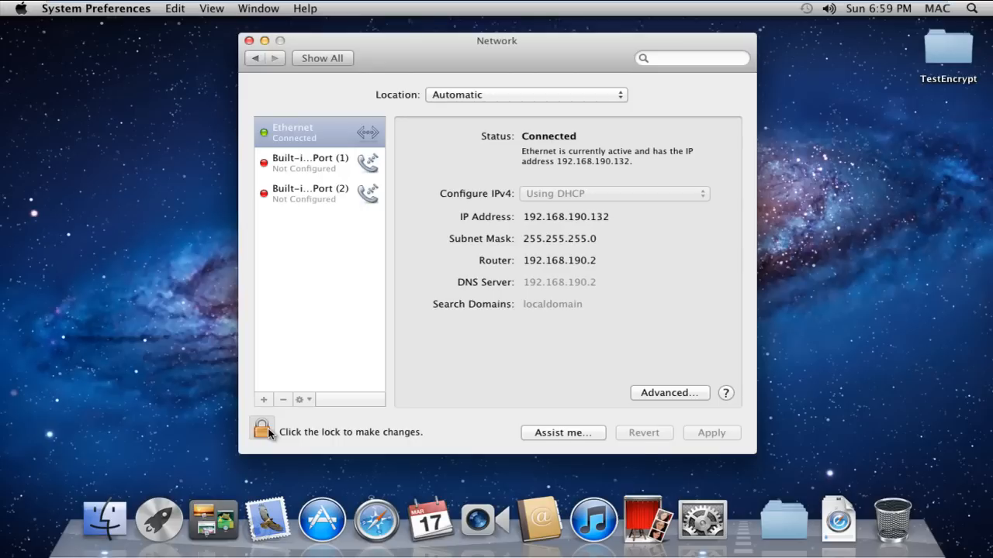
click(262, 427)
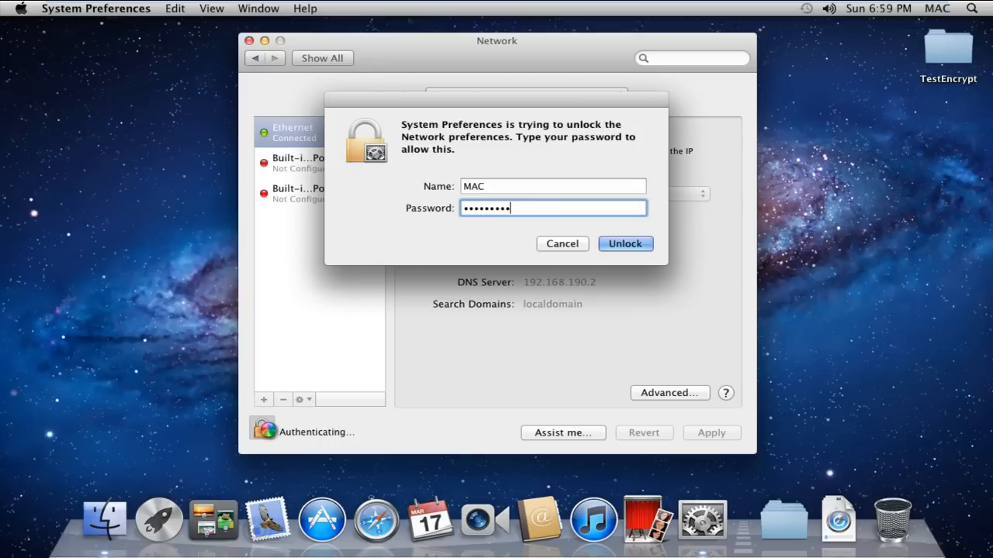
click(624, 244)
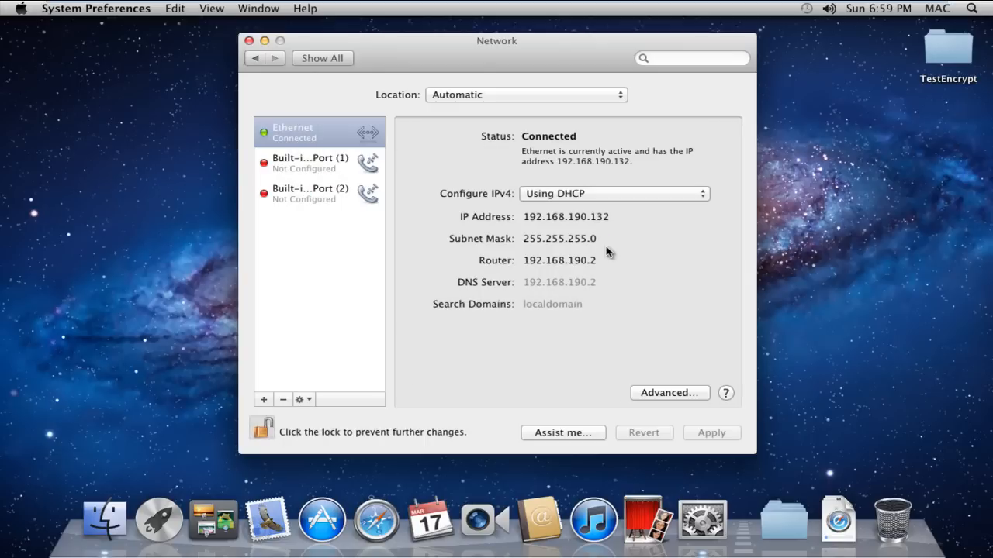
Add a new network service with interface VPN and VPN type PPTP.
click(264, 399)
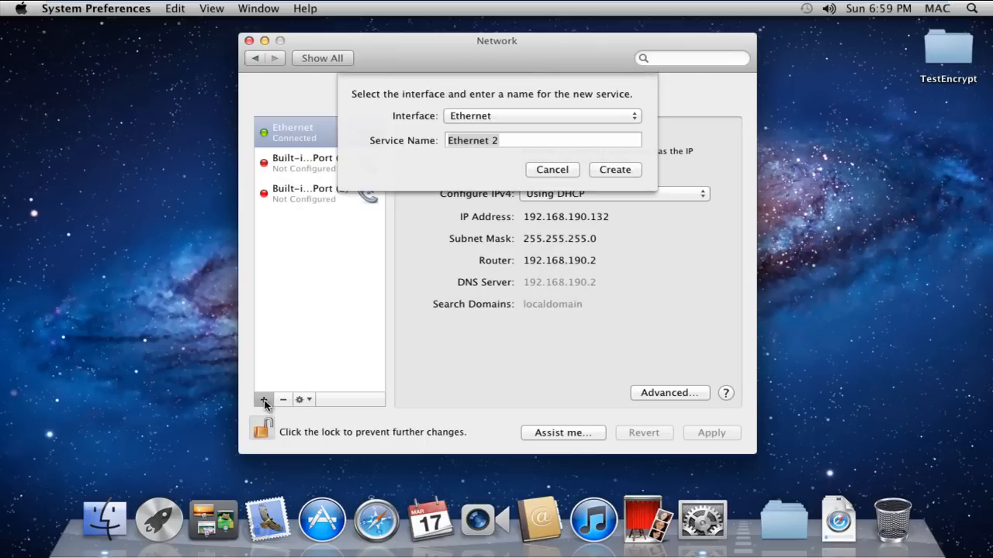
click(543, 140)
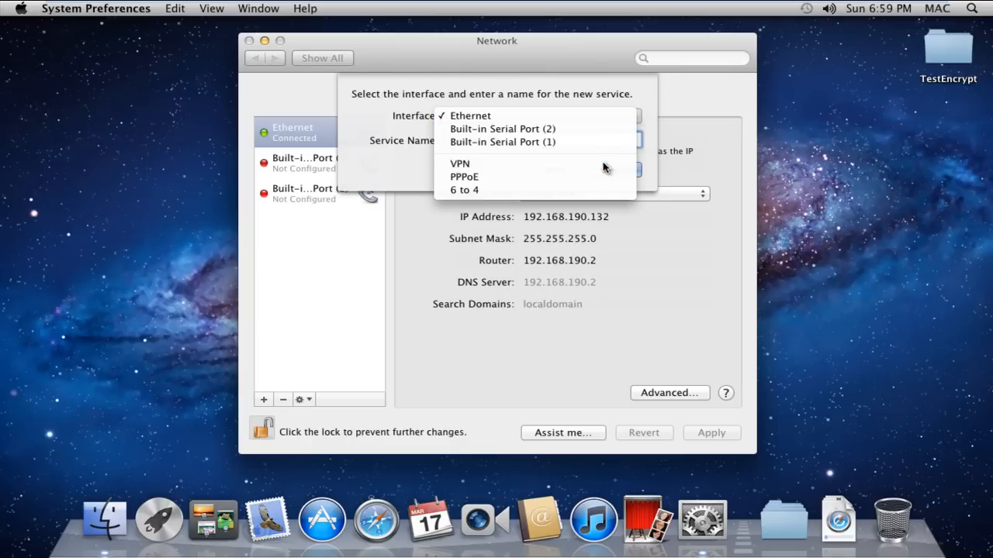
click(460, 164)
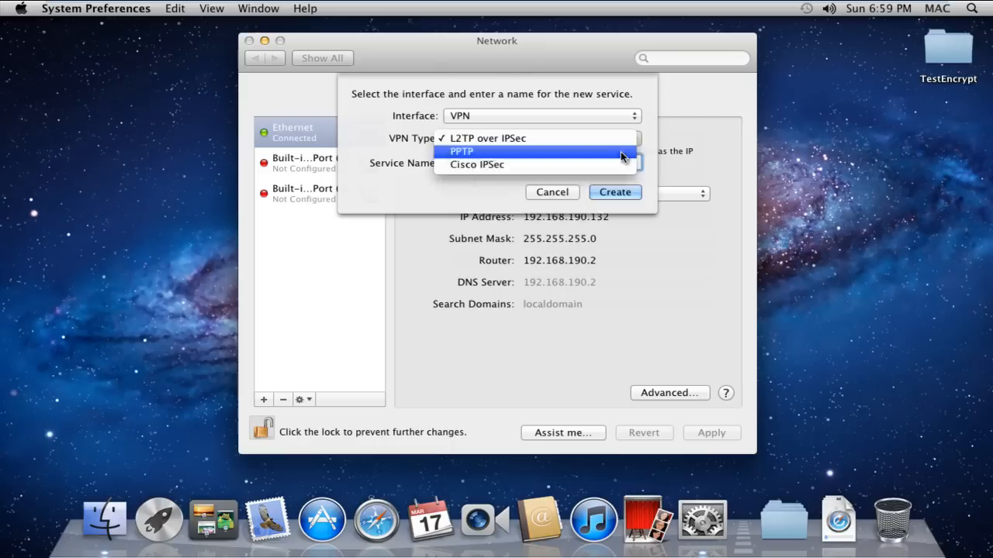
click(551, 191)
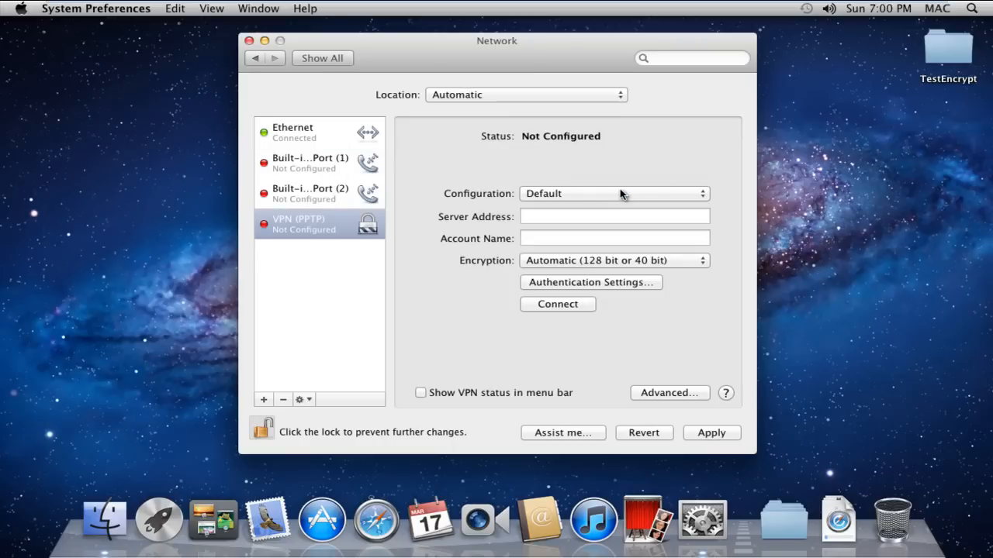
Enter server address 192.168.1.16 and account name 'user' for the PPTP VPN.
click(614, 216)
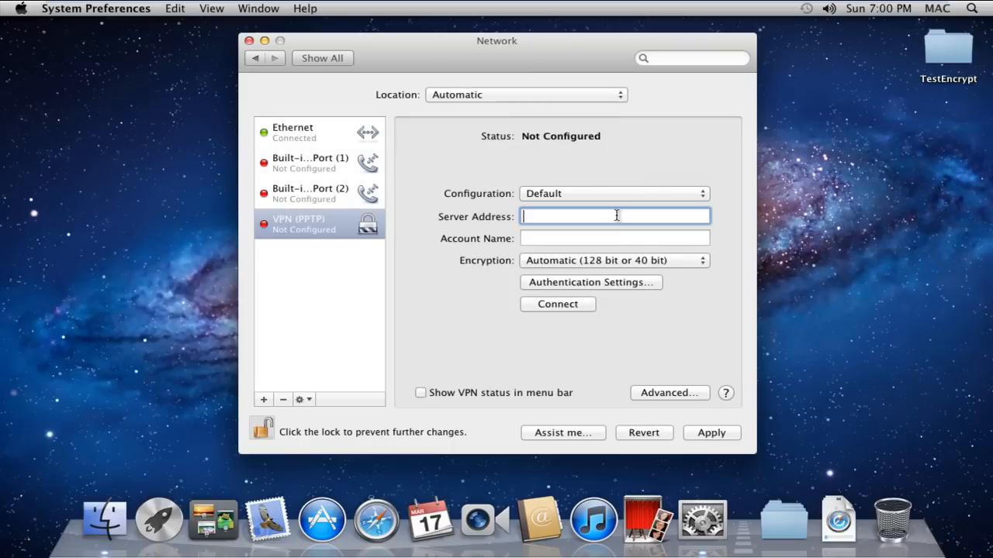
text(192.168)
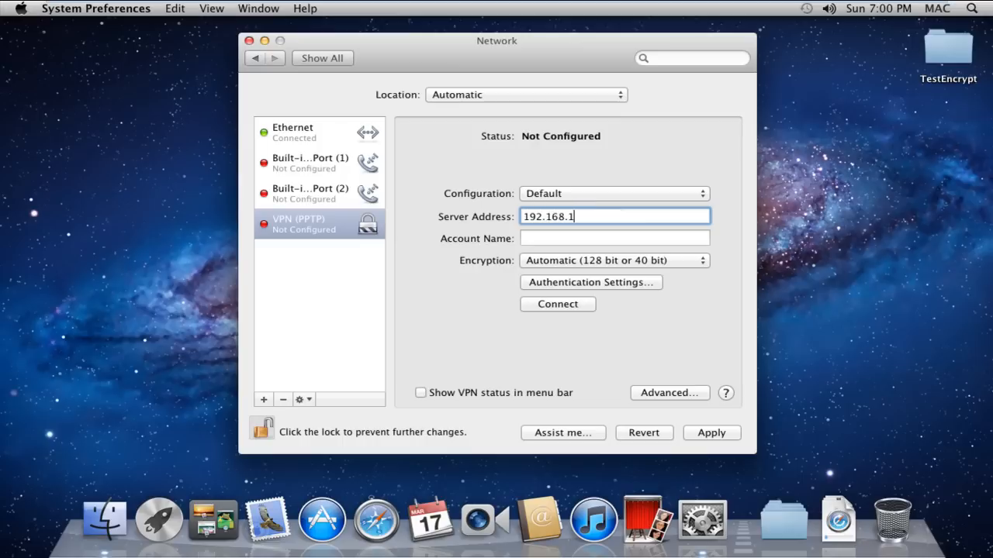
text(.16)
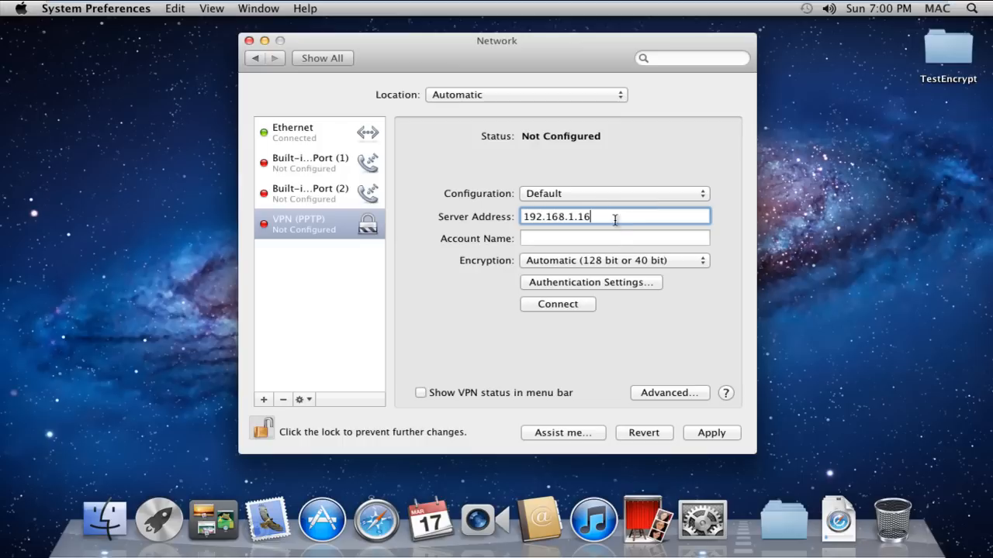
text(user)
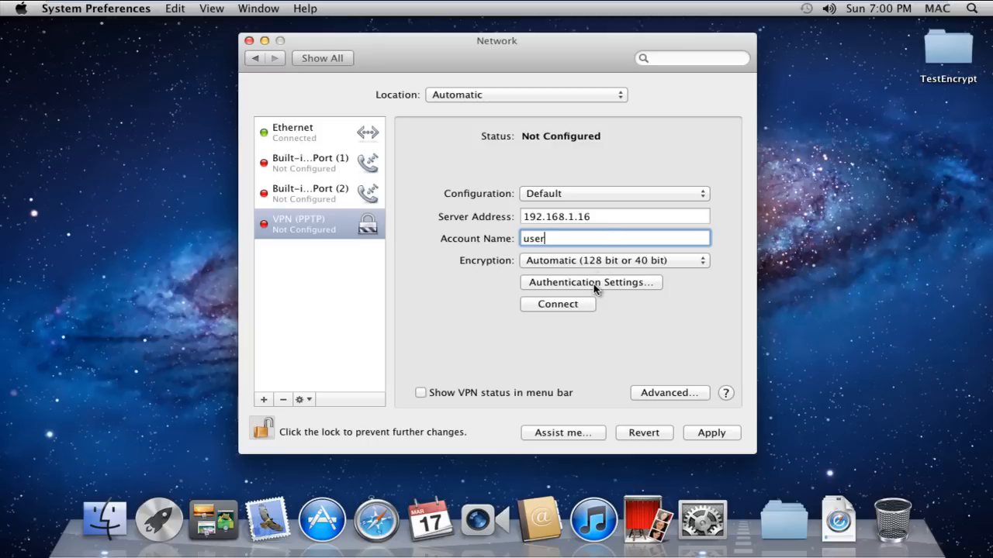
Save an authentication password in the PPTP VPN's Authentication Settings.
click(591, 282)
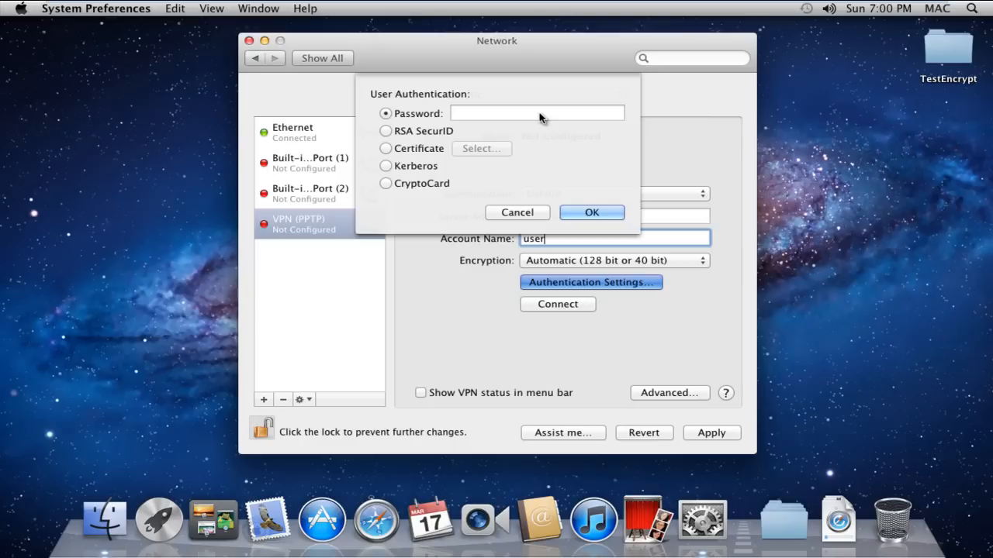
click(536, 114)
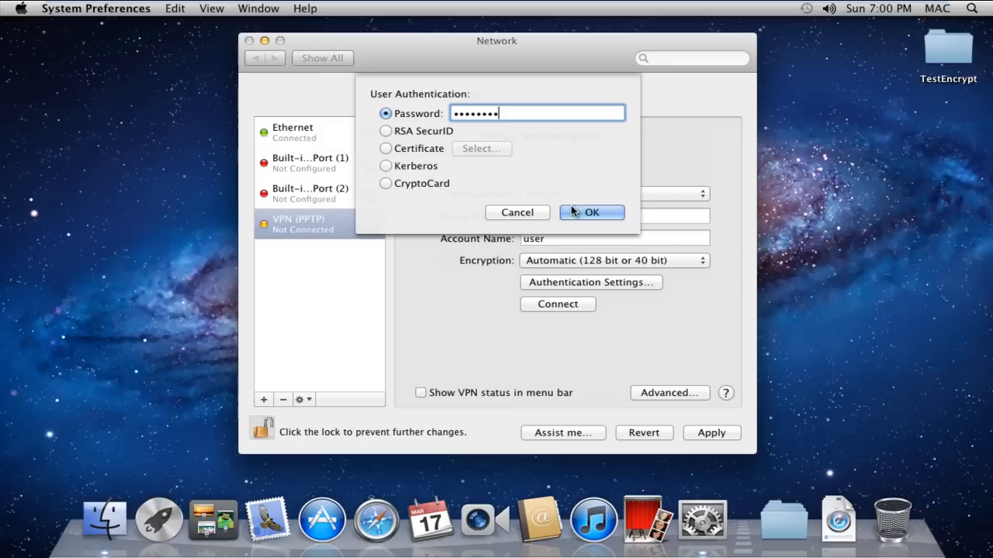
click(591, 212)
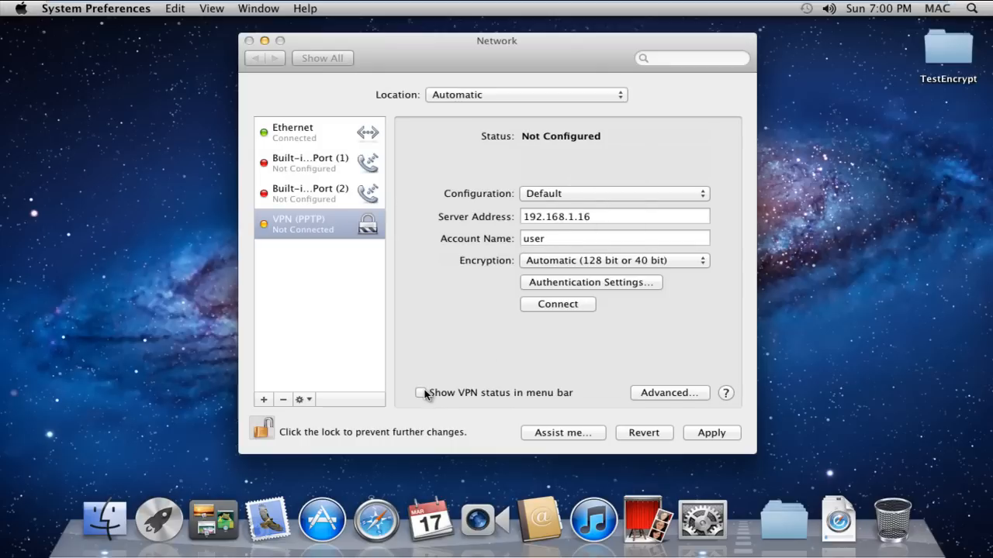
Show VPN status in menu bar, apply, connect at 192.168.1.10, then lock settings.
click(421, 392)
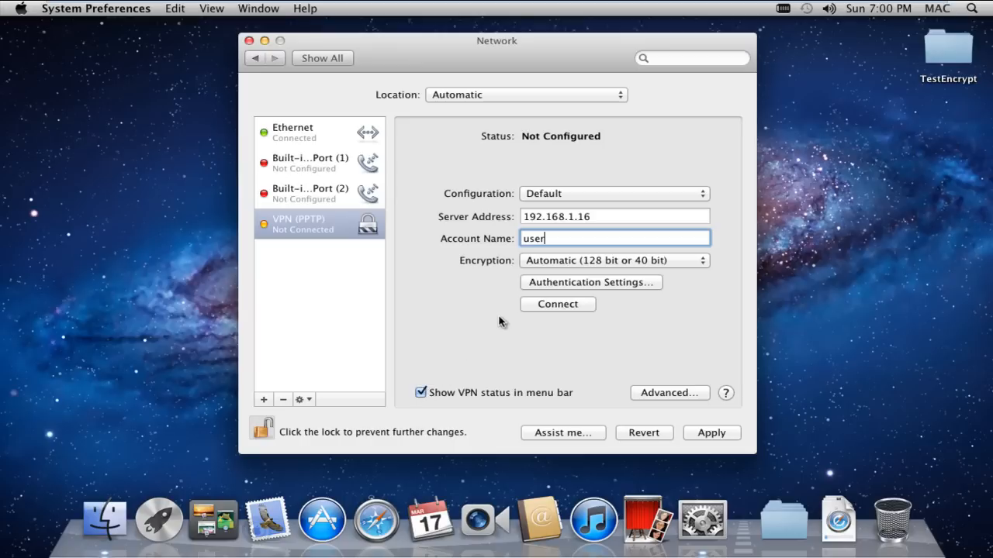
click(557, 304)
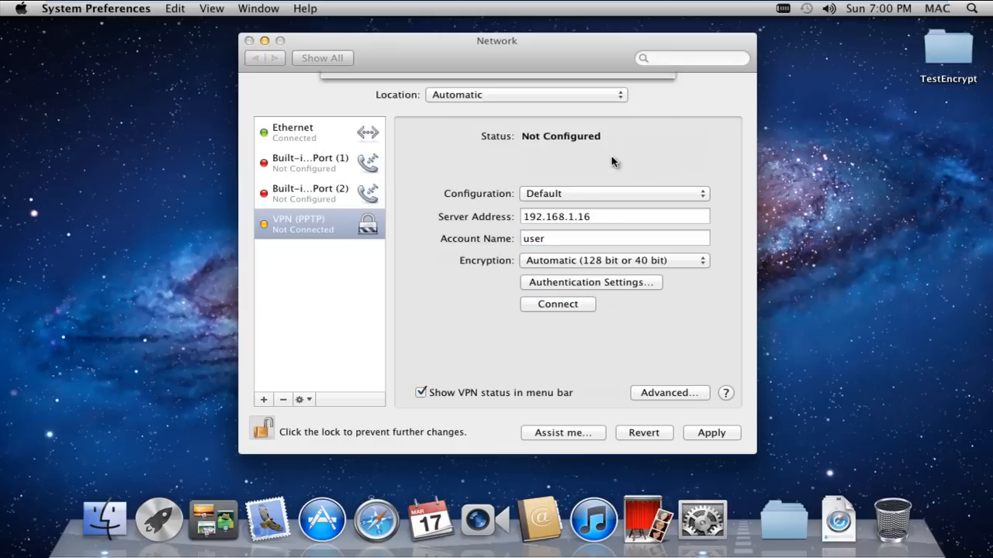
click(557, 303)
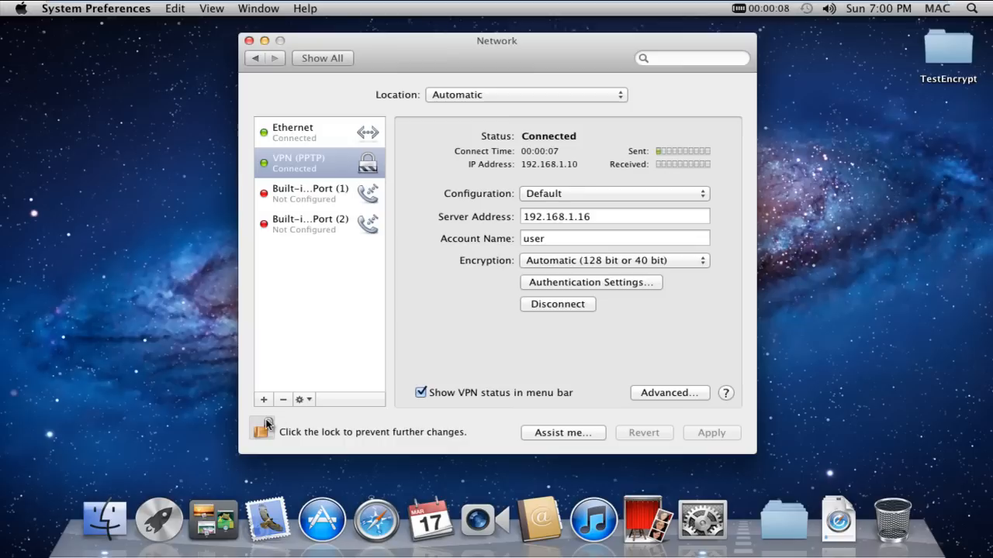
click(263, 428)
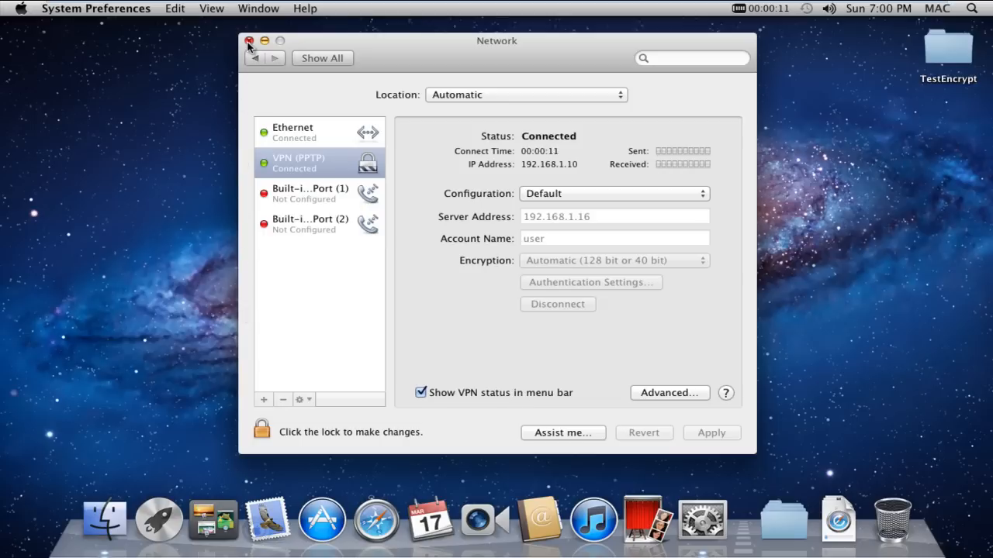
Close the Network window and disconnect VPN (PPTP) from the menu bar icon.
click(248, 41)
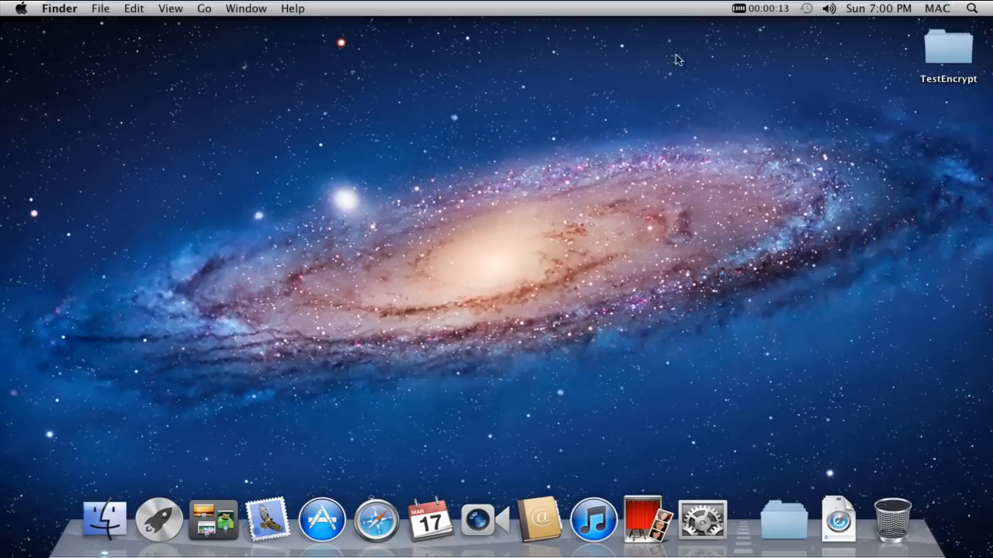
click(760, 9)
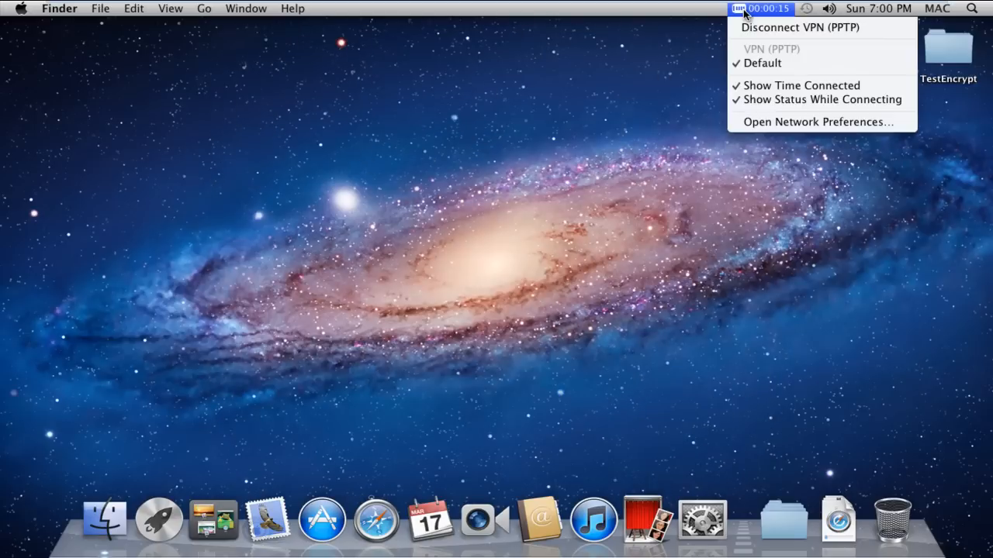
mouse_move(799, 27)
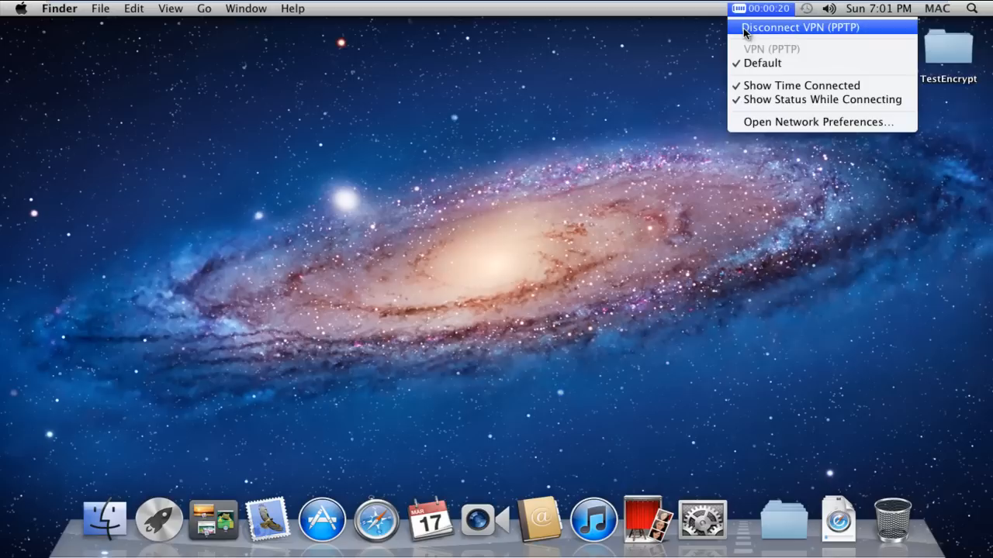
click(801, 28)
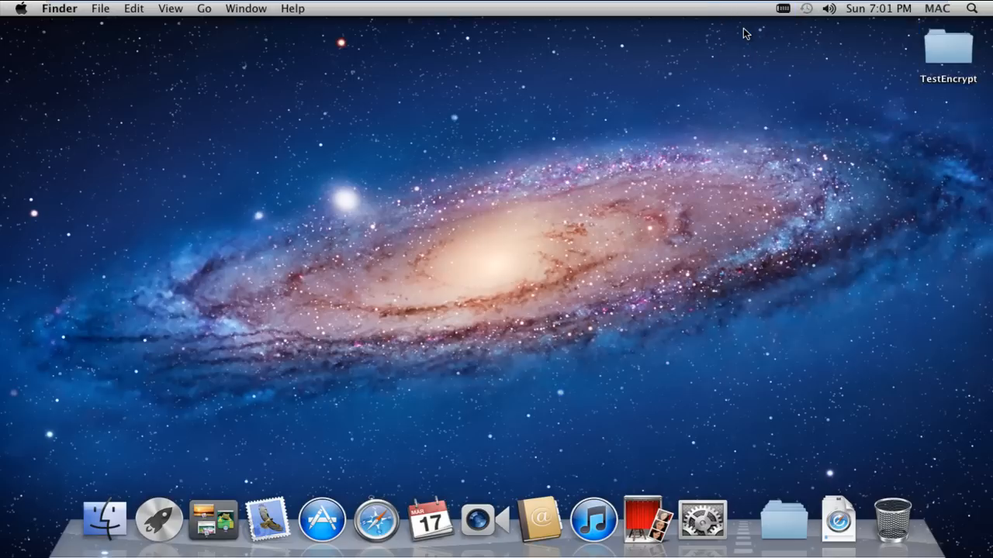